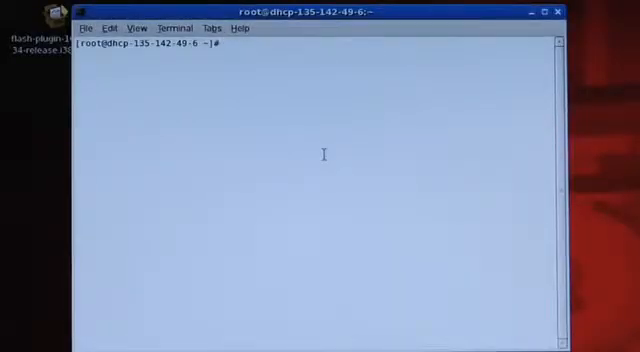
# Run 'modinfo mpt2sas' to show the LSI SAS 2.0 driver details and parameters
pyautogui.write('md')
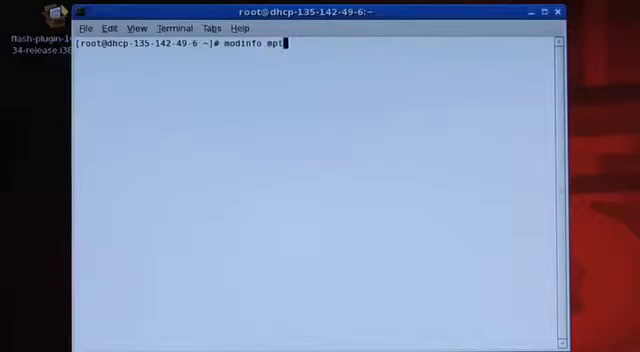
pyautogui.write('2ss')
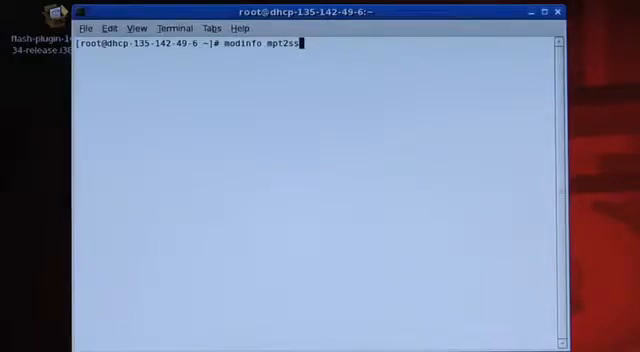
pyautogui.press('Return')
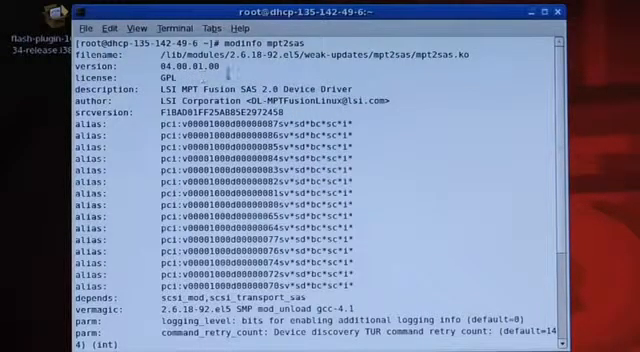
pyautogui.scroll(-3)
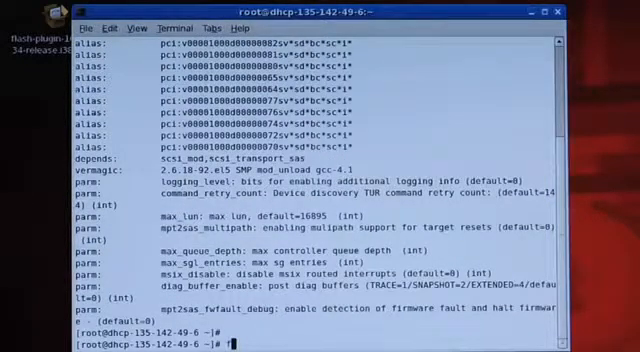
# Run 'fdisk -l' to list all attached disks and their partition tables
pyautogui.write('fdisk')
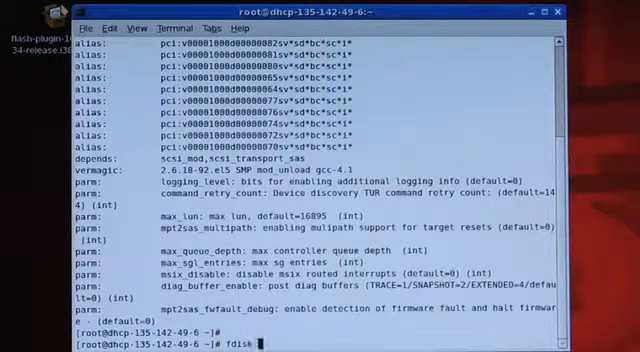
pyautogui.write('-l')
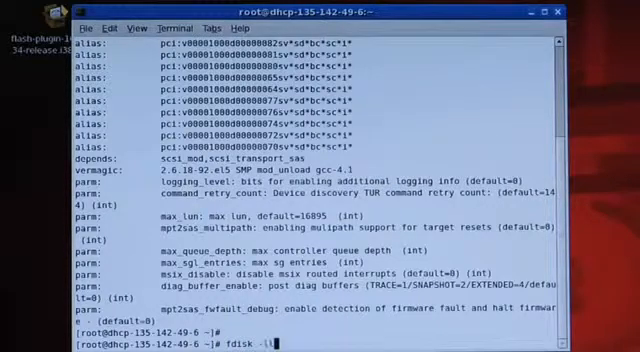
pyautogui.press('Return')
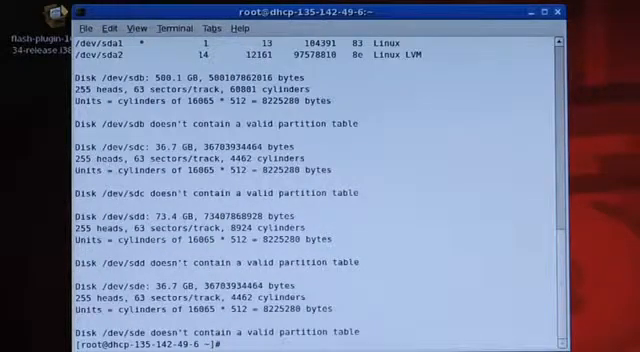